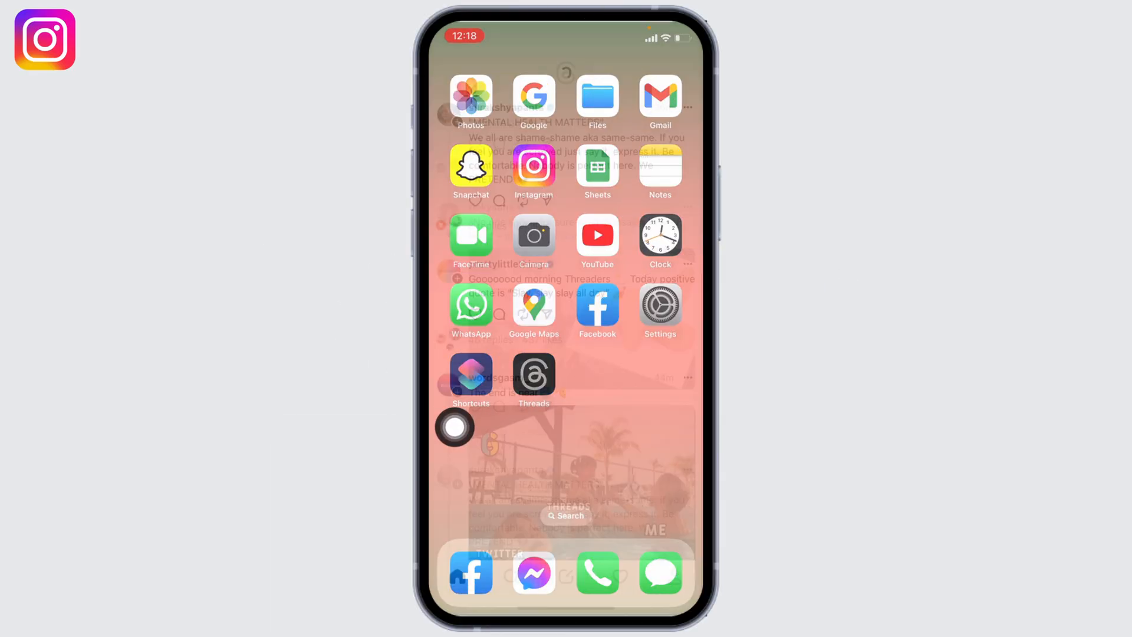
Step: Launch the Threads app from the iOS Home Screen to its home feed
left_click(534, 376)
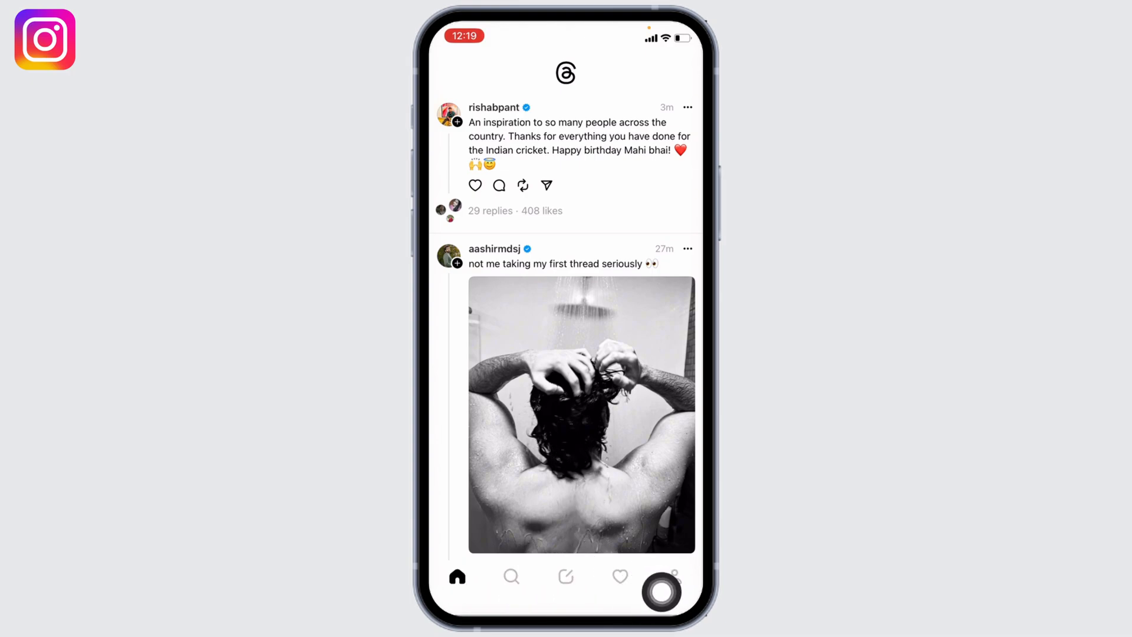
Step: Switch to your own profile tab in Threads
left_click(673, 576)
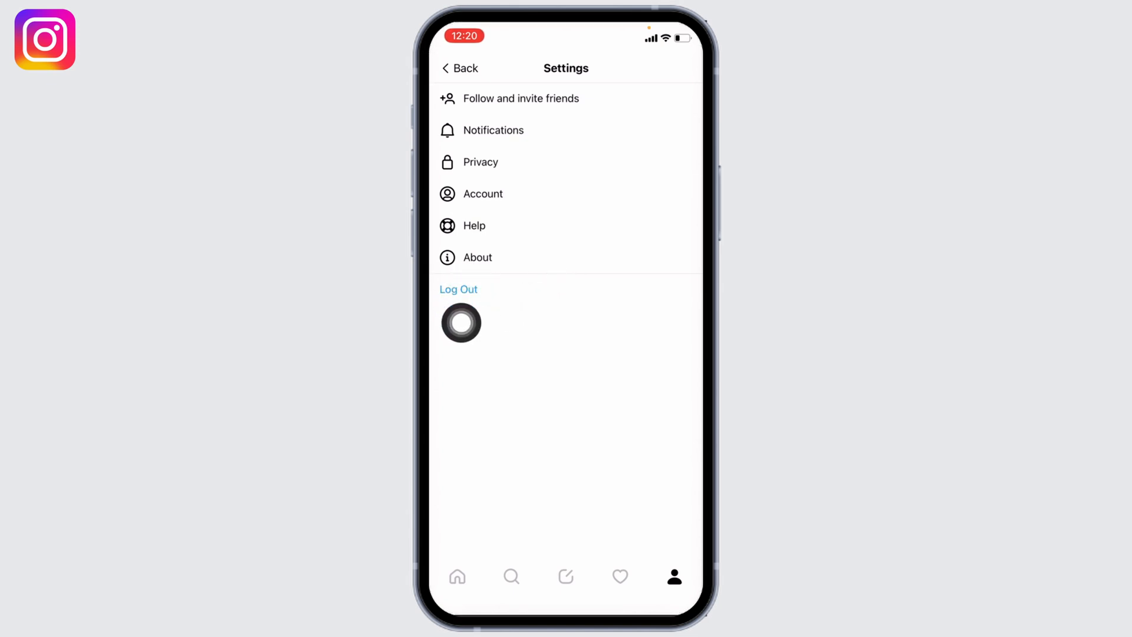
mouse_move(677, 213)
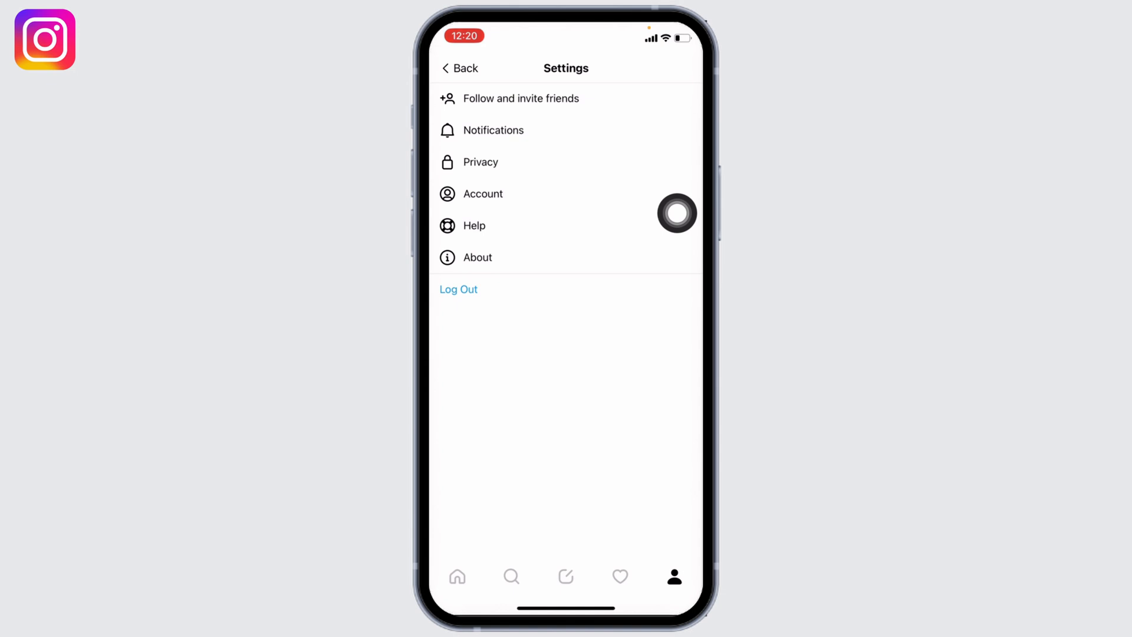
mouse_move(493, 199)
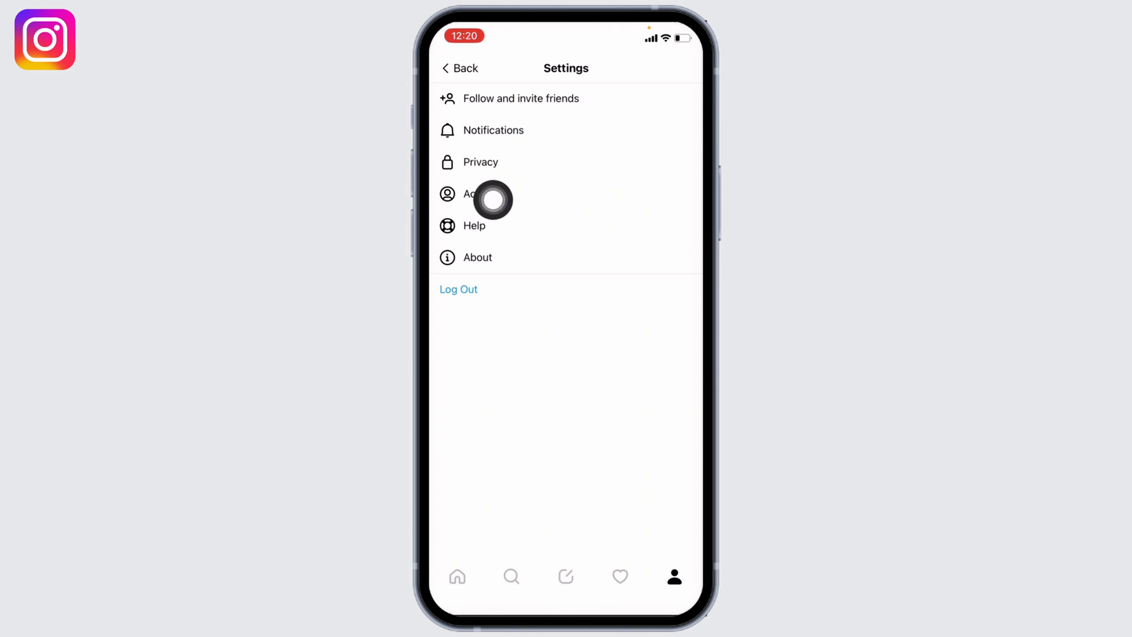
Step: Go to Account settings and open the Deactivate profile page
left_click(477, 193)
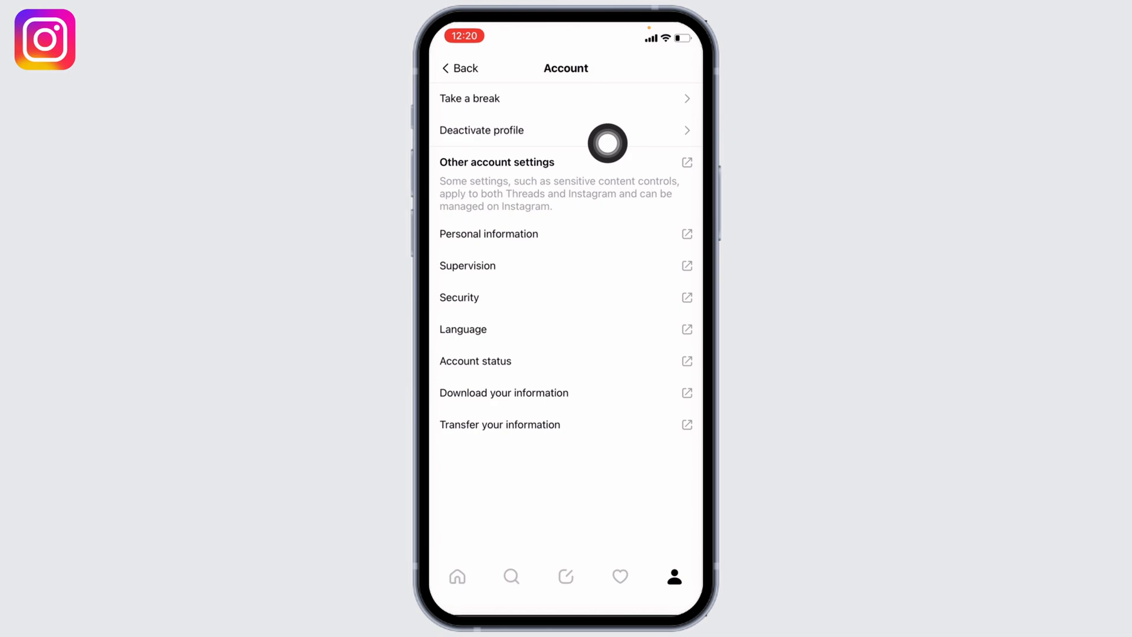
mouse_move(644, 156)
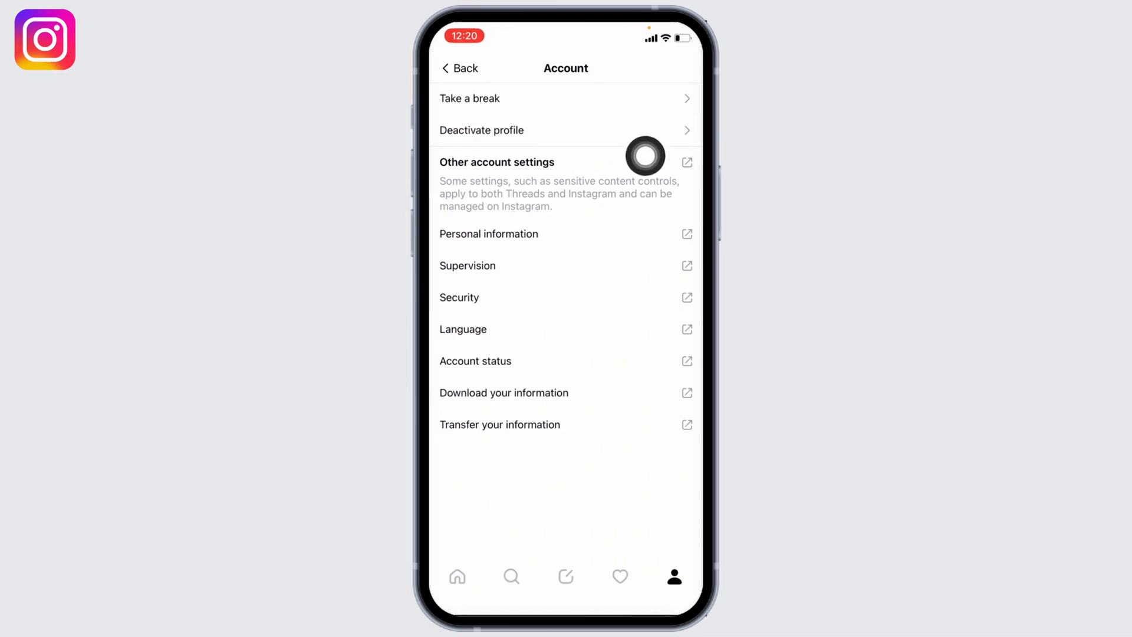
left_click(481, 130)
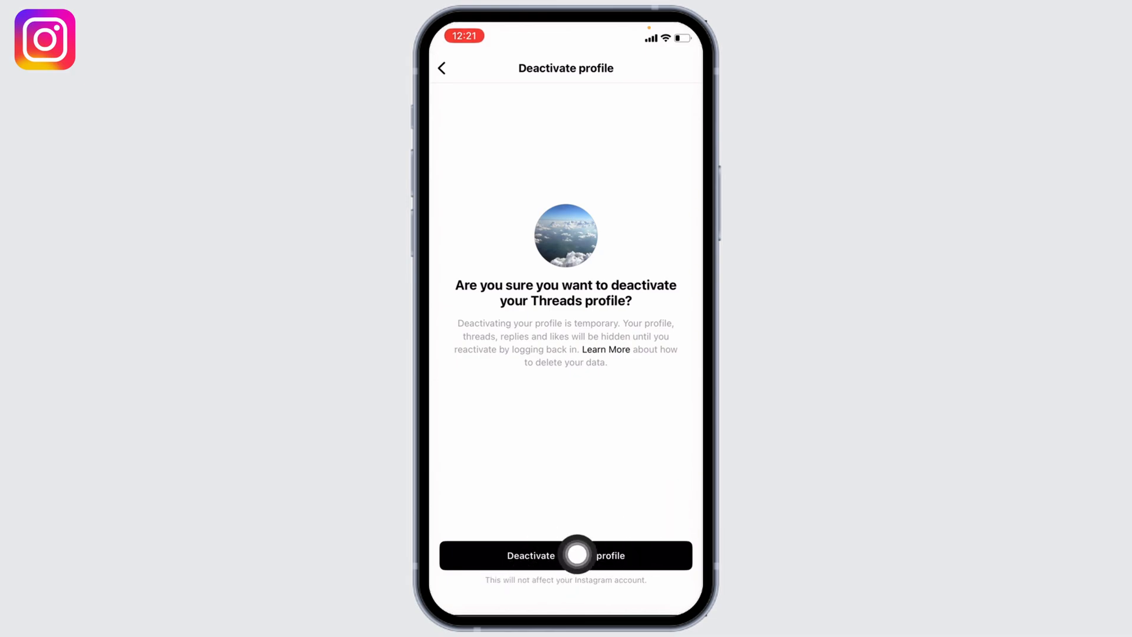
mouse_move(676, 527)
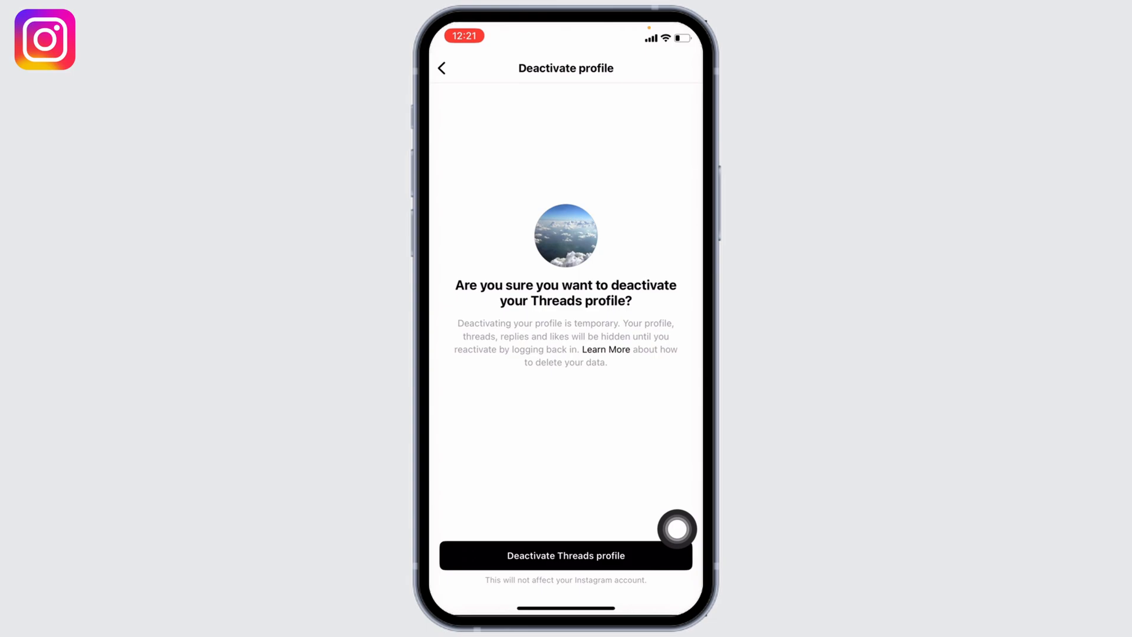
Step: Deactivate the Threads profile and confirm Deactivate in the Are you sure? alert
left_click(565, 555)
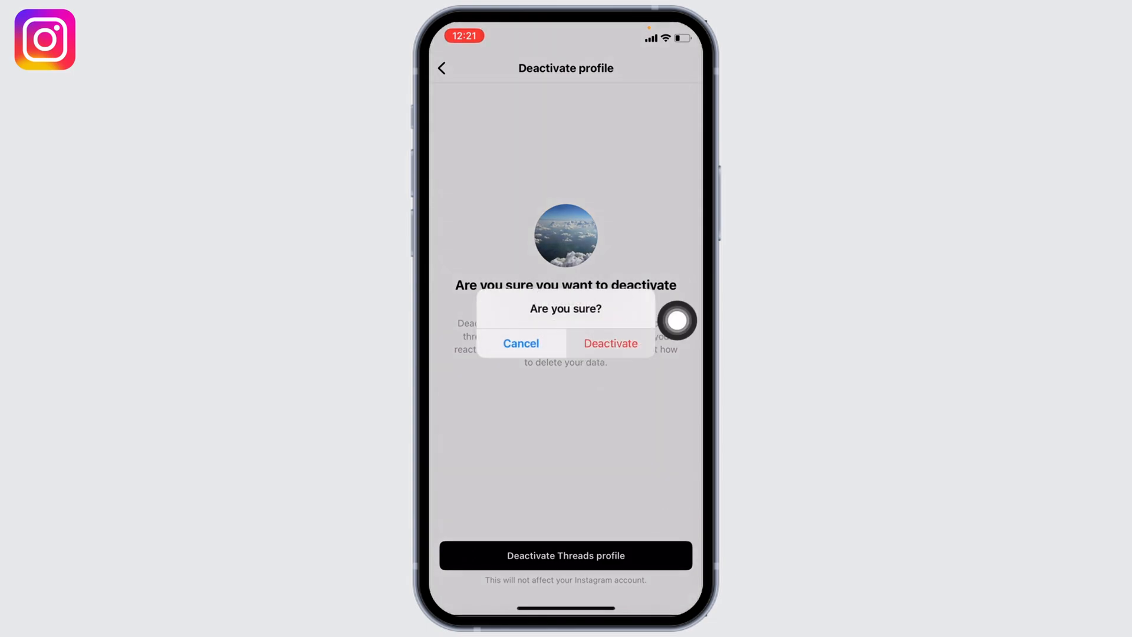
left_click(609, 343)
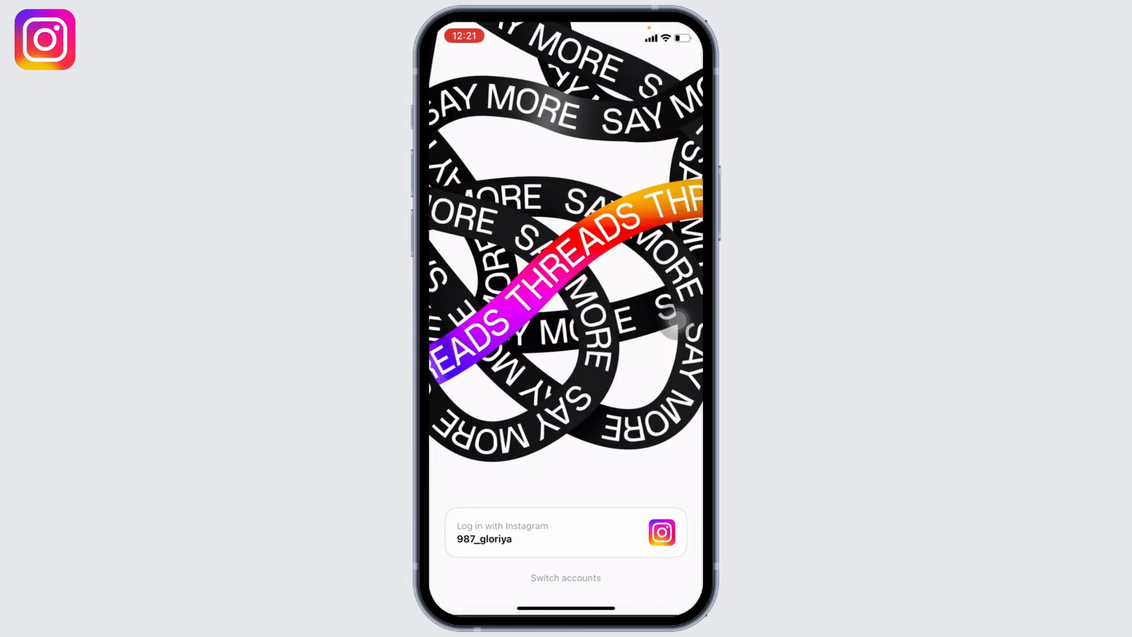